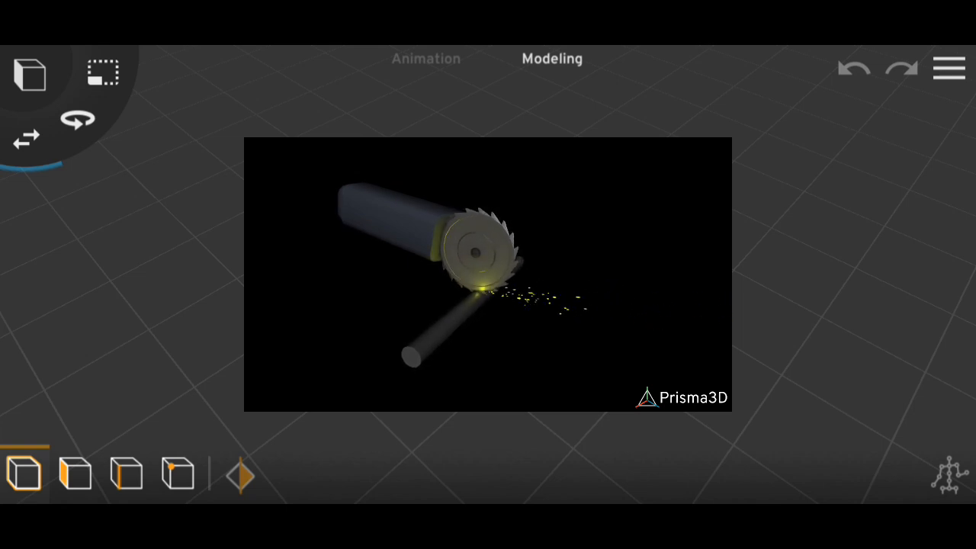
# - Add a sphere as the first object in the empty scene
pyautogui.click(29, 70)
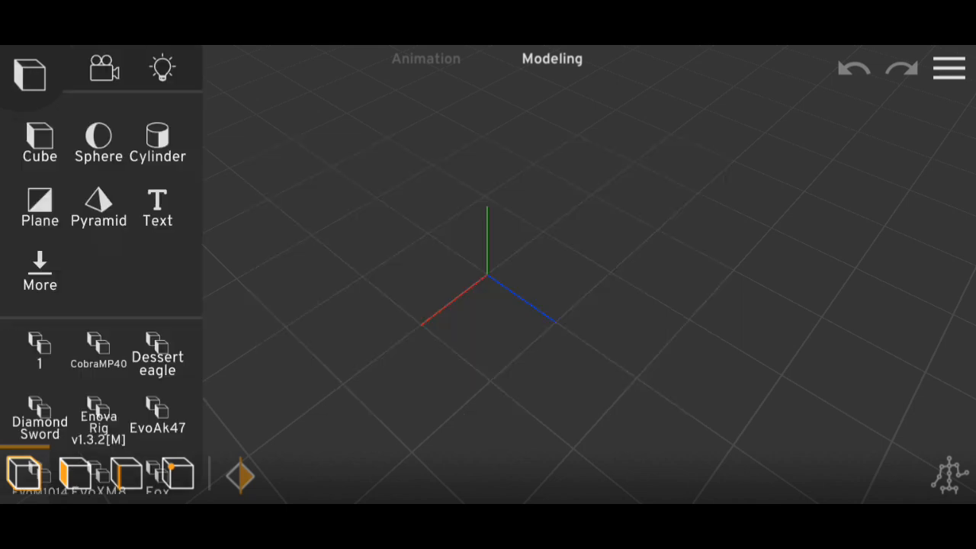
pyautogui.click(97, 140)
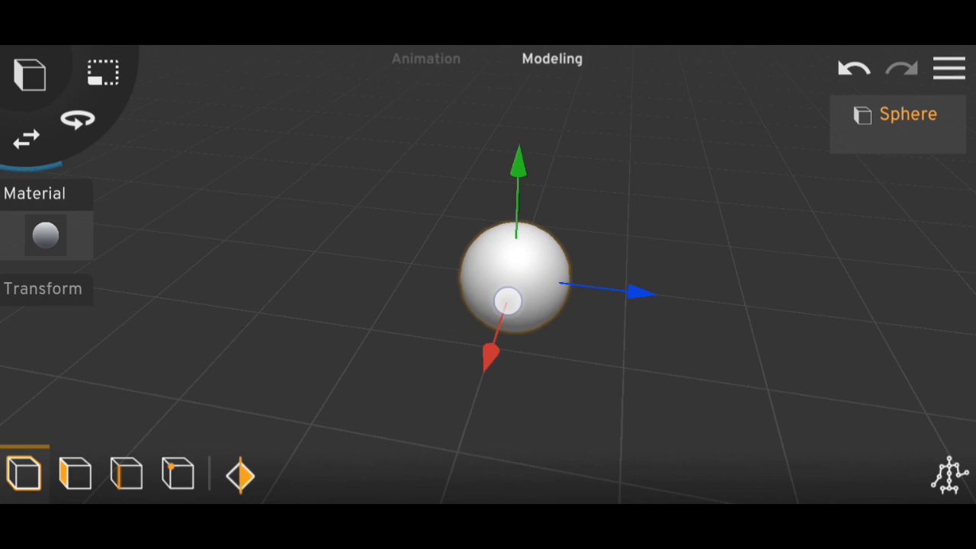
# - Raise the sphere material's Specular value for a shinier surface and confirm it
pyautogui.click(46, 234)
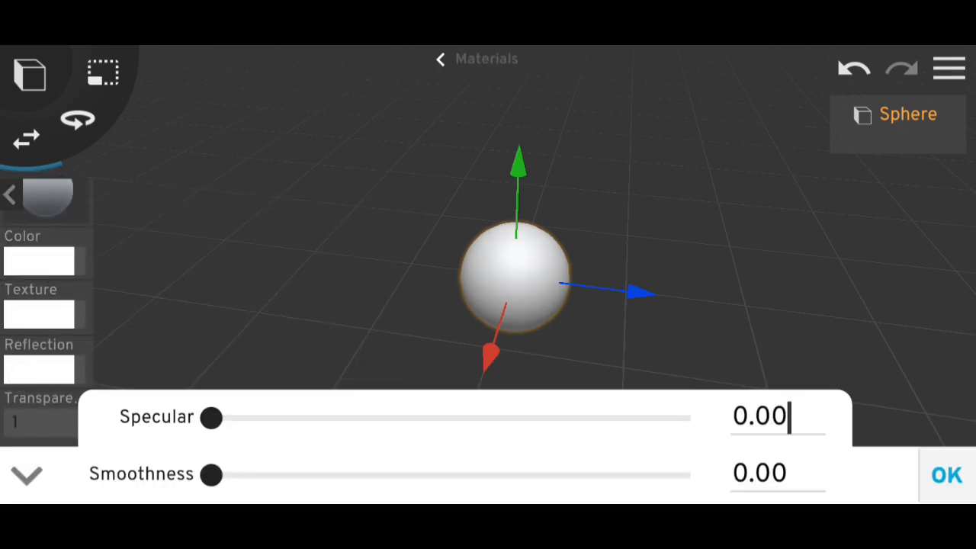
pyautogui.click(770, 415)
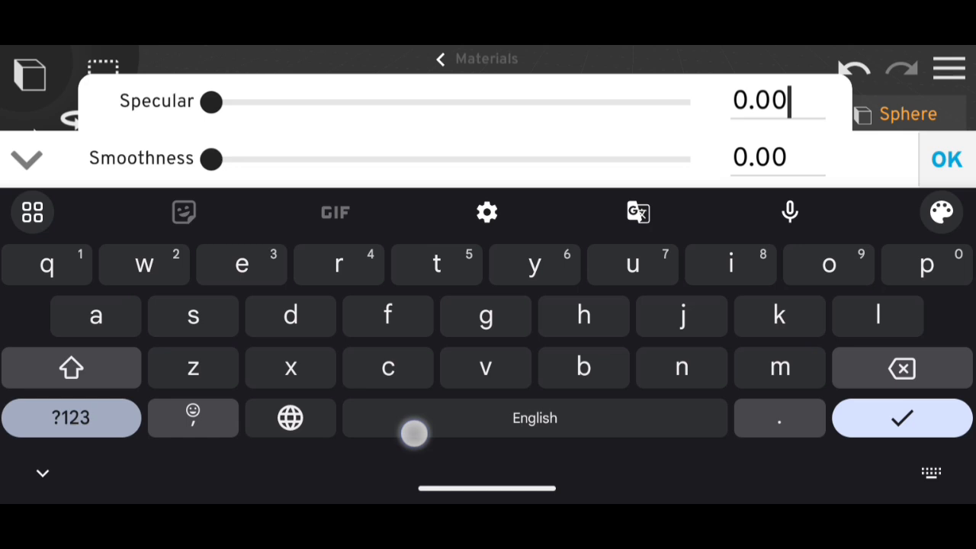
pyautogui.click(70, 417)
pyautogui.write('10.1')
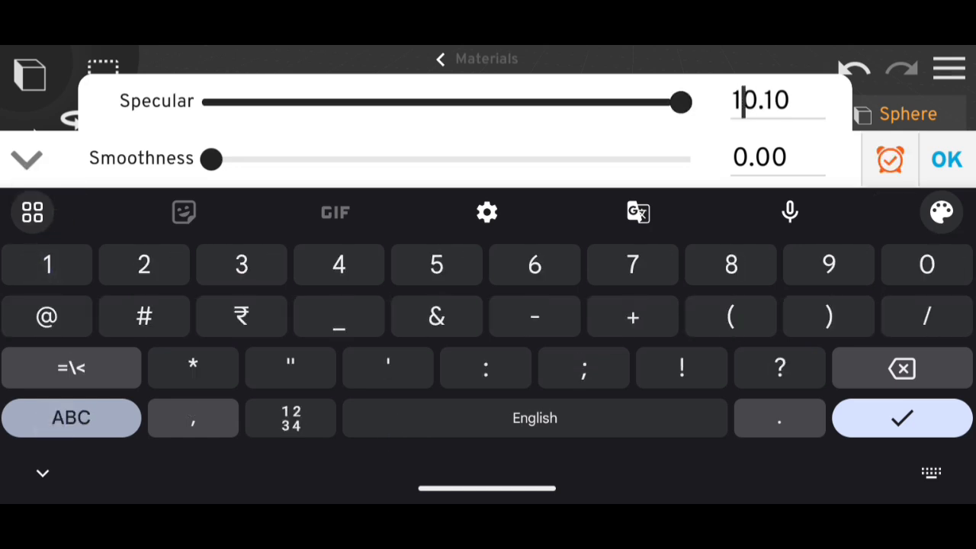
pyautogui.click(946, 158)
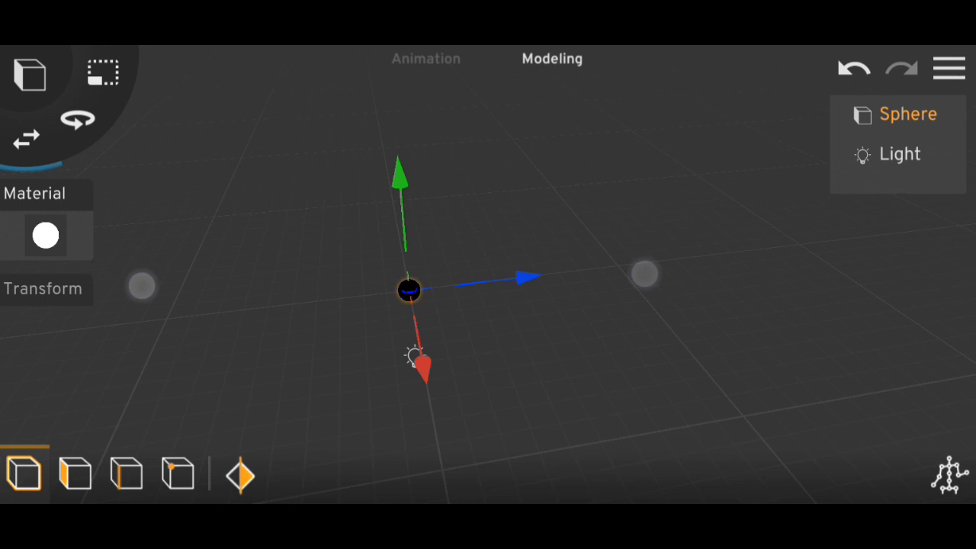
# - Keyframe the sphere's motion in Animation mode and extend it along the timeline past frame 200
pyautogui.click(424, 58)
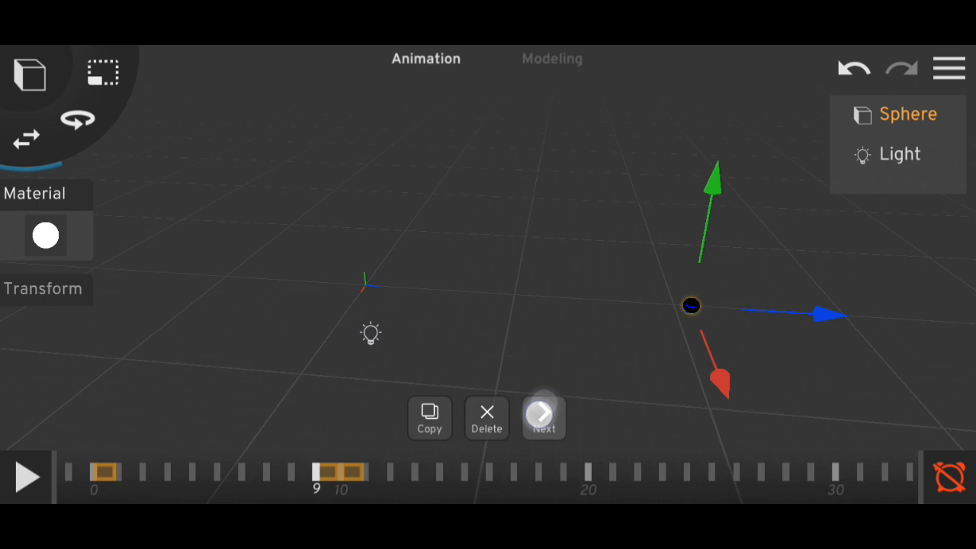
pyautogui.click(430, 418)
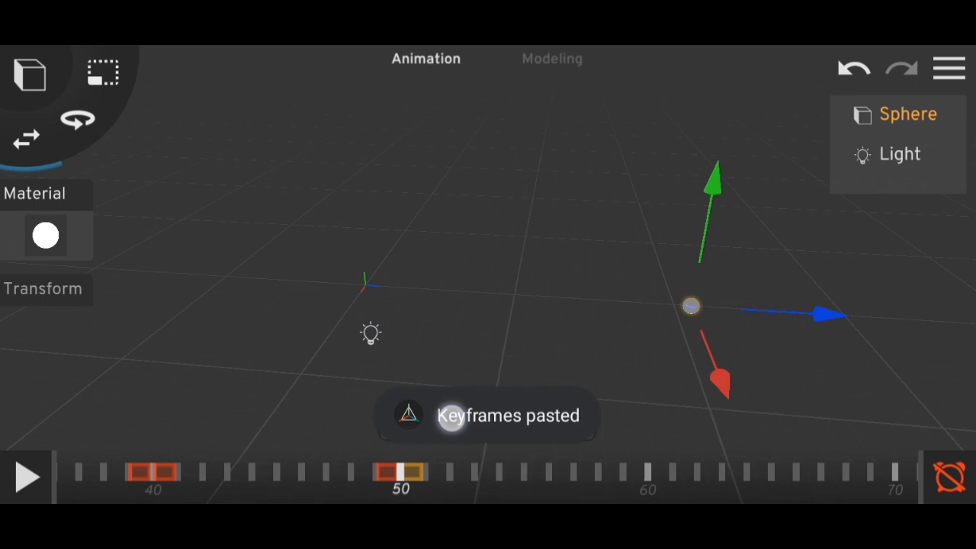
pyautogui.moveTo(400, 473); pyautogui.dragTo(473, 473)
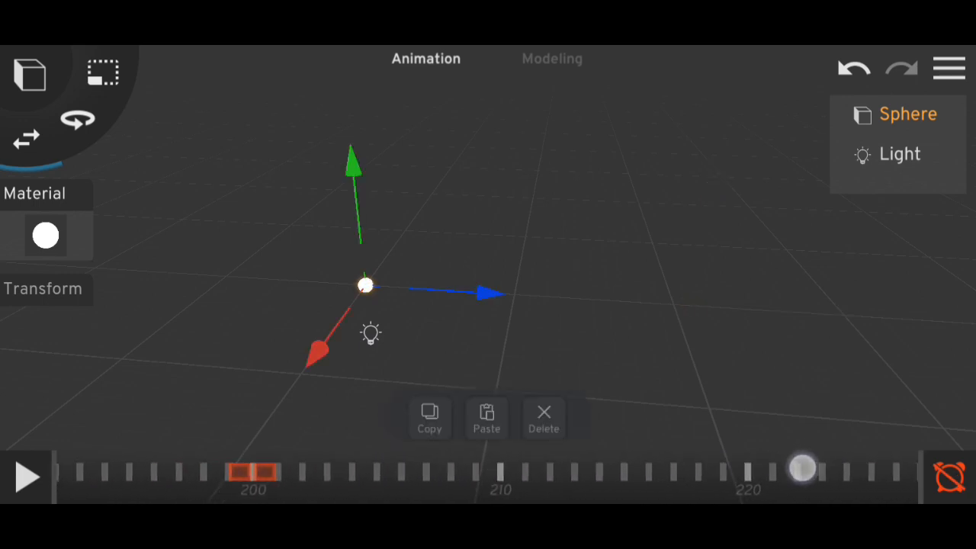
# - Copy the animated sphere, step through its keyframes and paste the duplicate Sphere 1
pyautogui.click(486, 417)
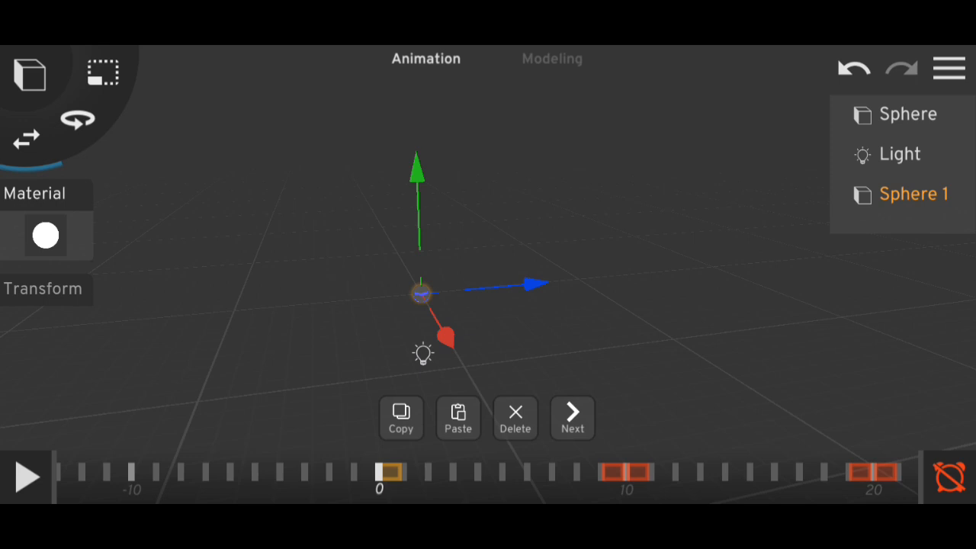
pyautogui.click(572, 418)
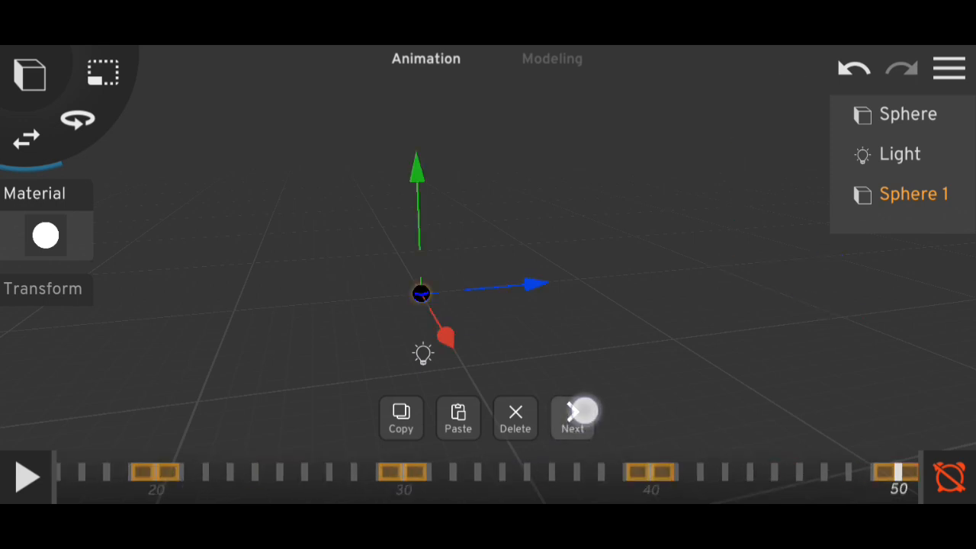
pyautogui.click(573, 418)
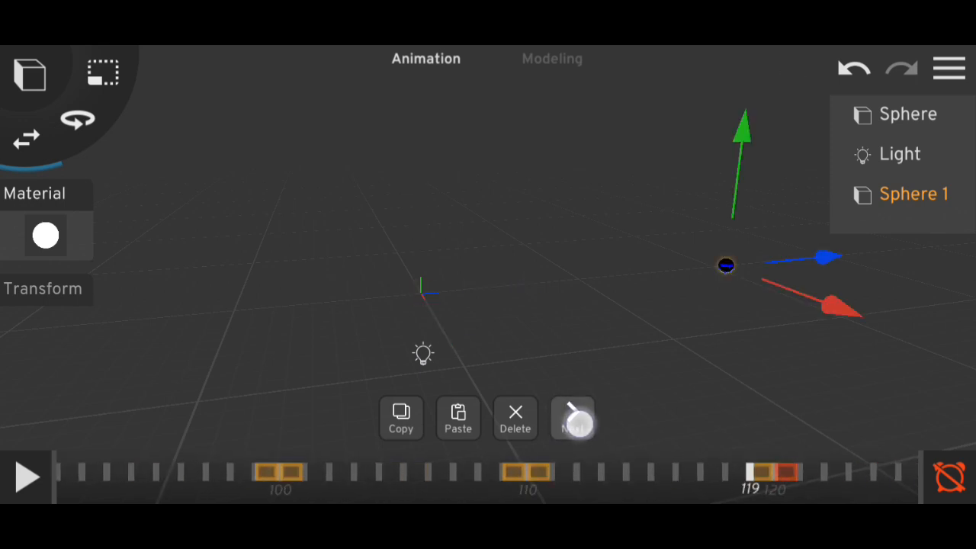
pyautogui.click(573, 418)
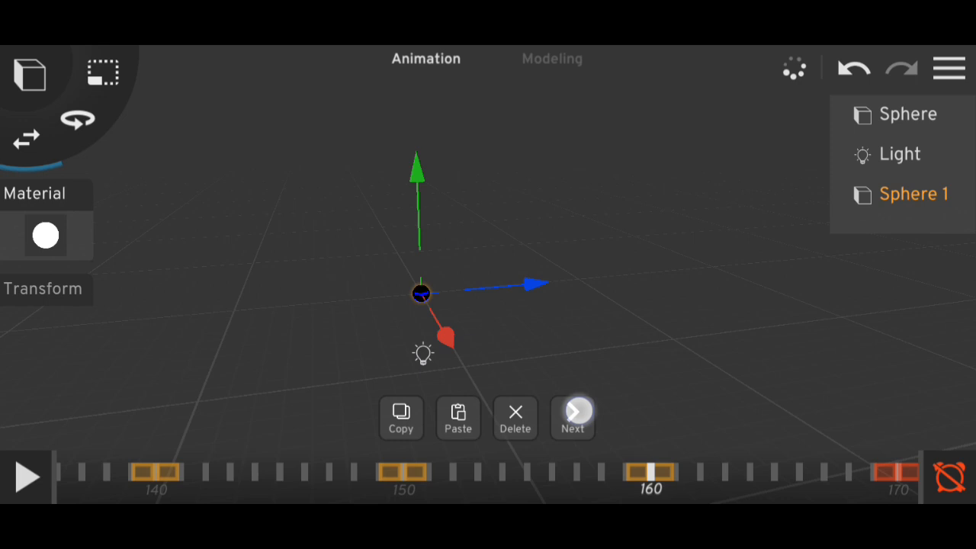
pyautogui.click(573, 417)
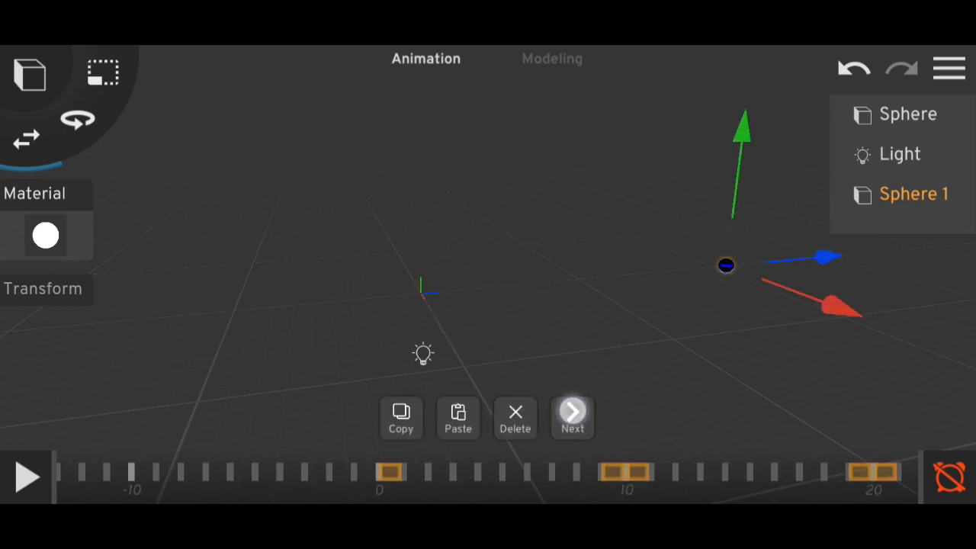
pyautogui.click(572, 418)
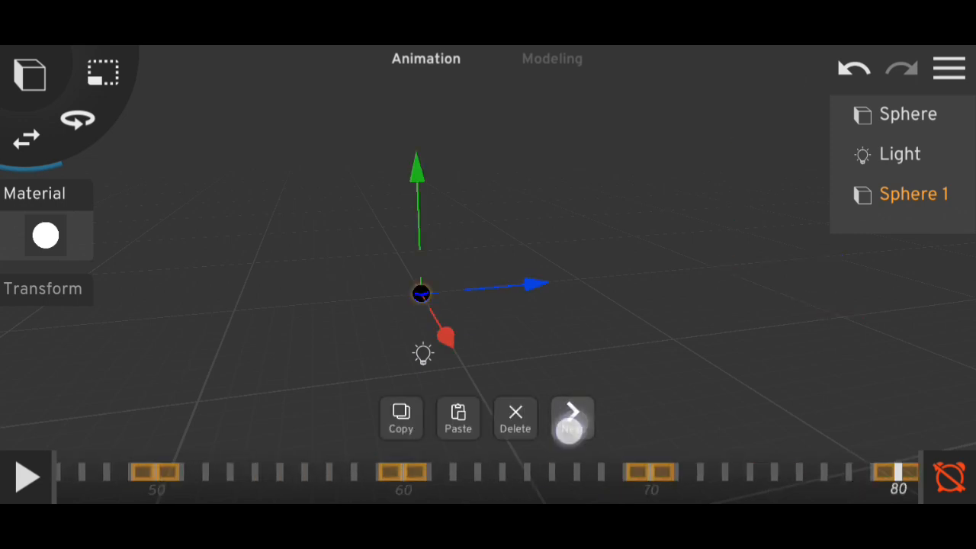
pyautogui.click(572, 418)
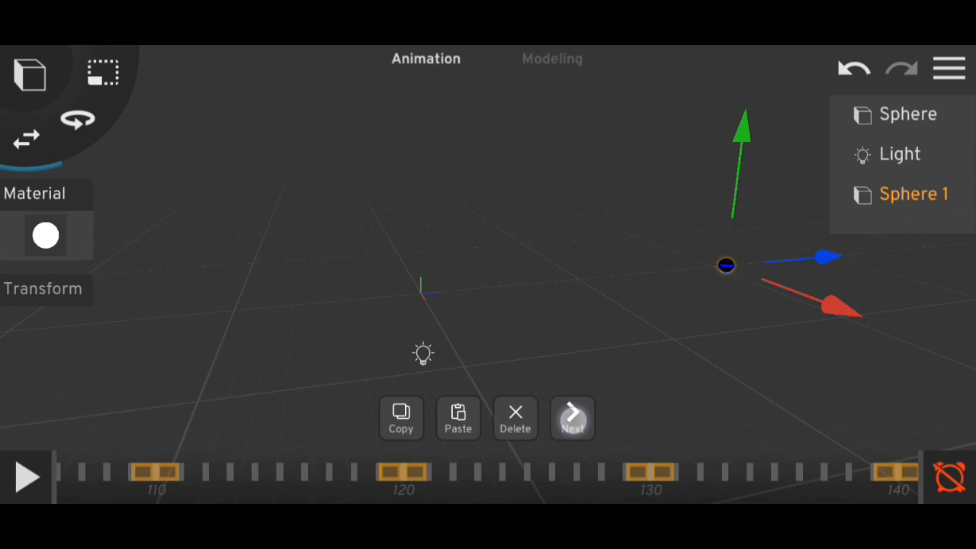
pyautogui.click(572, 418)
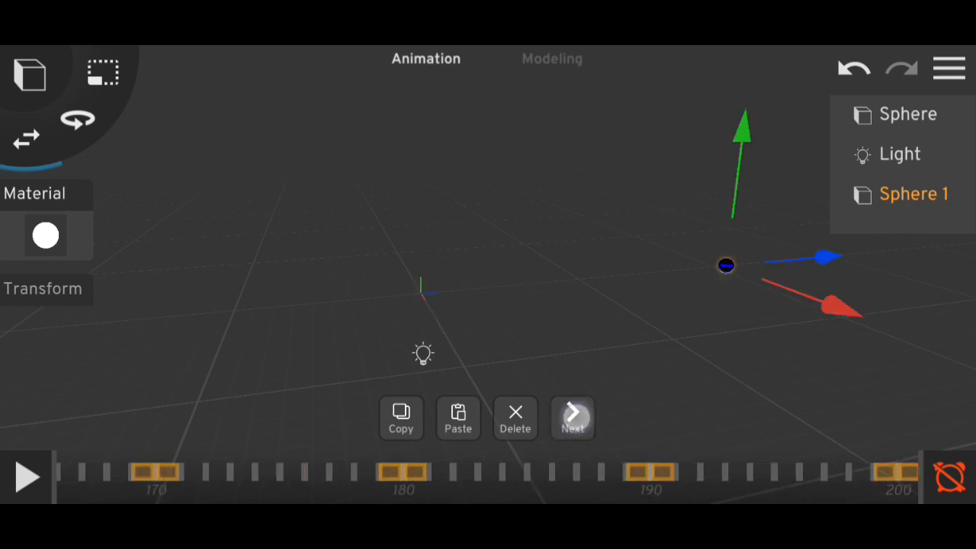
pyautogui.click(573, 418)
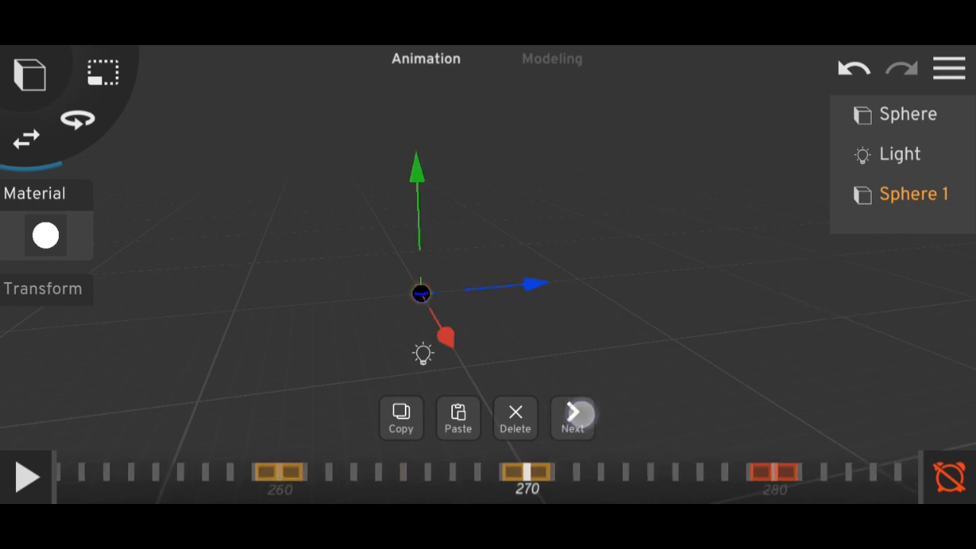
pyautogui.click(571, 418)
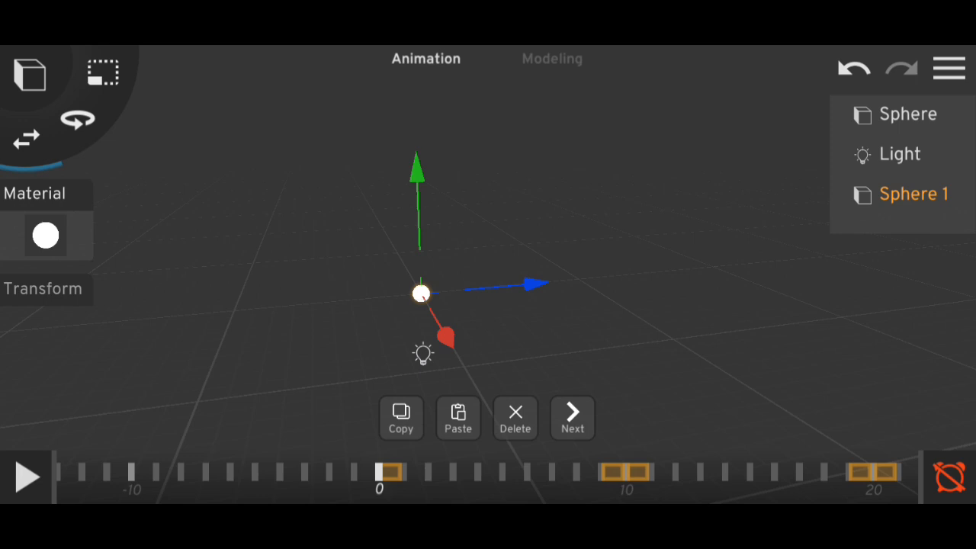
pyautogui.click(401, 418)
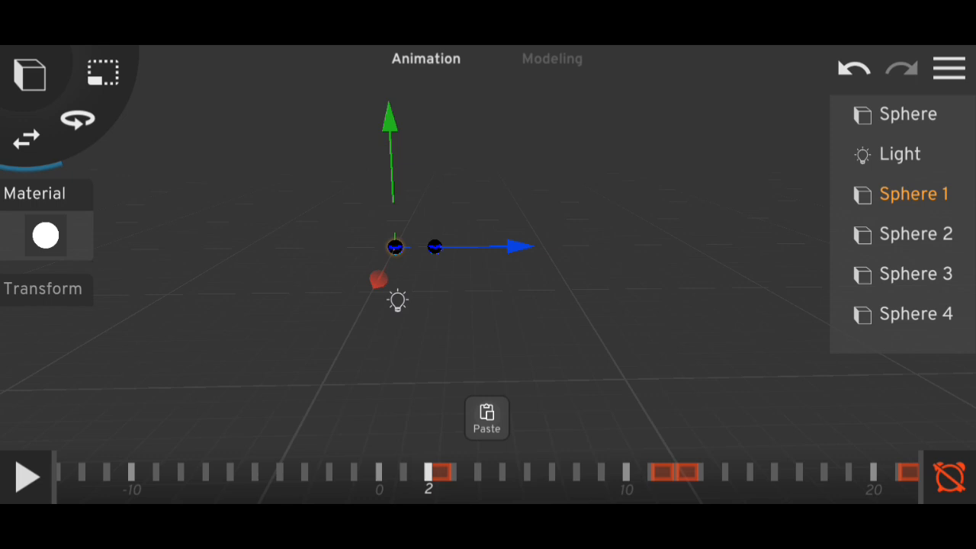
# - Shift Sphere 2's keyframes later for a staggered start and preview the motion along the line
pyautogui.click(487, 418)
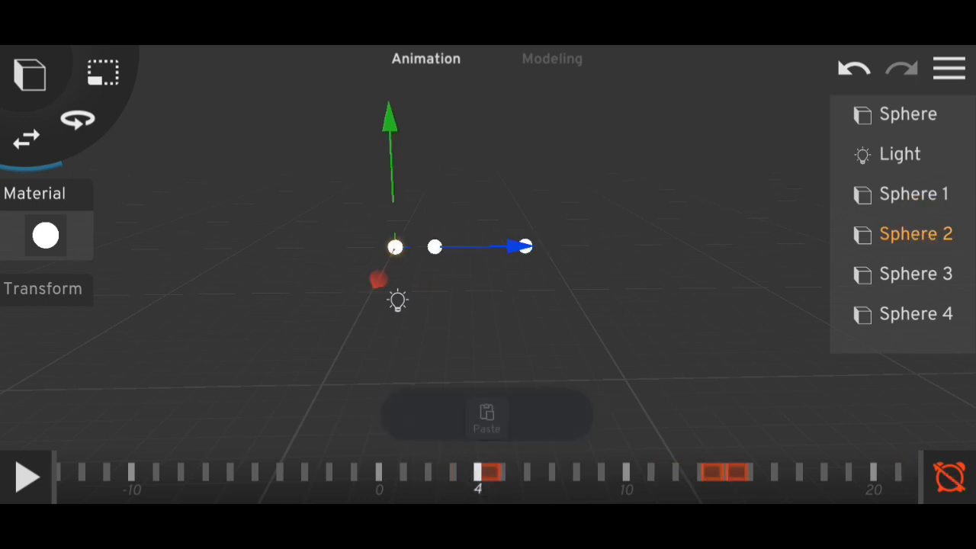
pyautogui.click(486, 417)
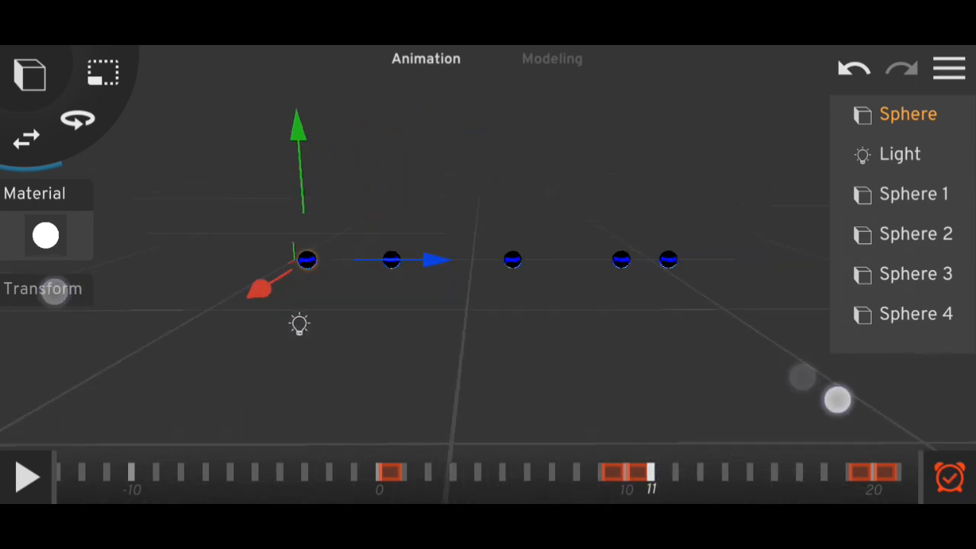
pyautogui.click(26, 476)
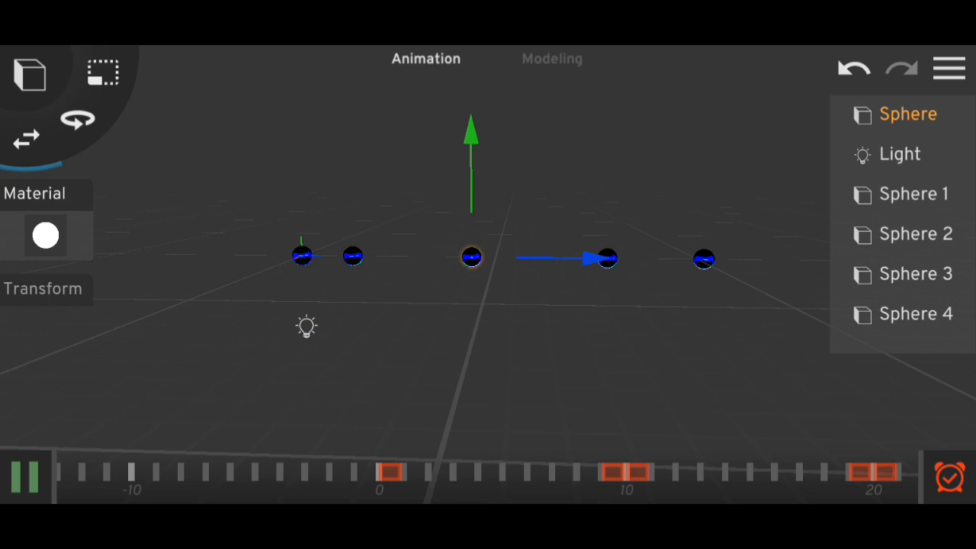
pyautogui.click(25, 478)
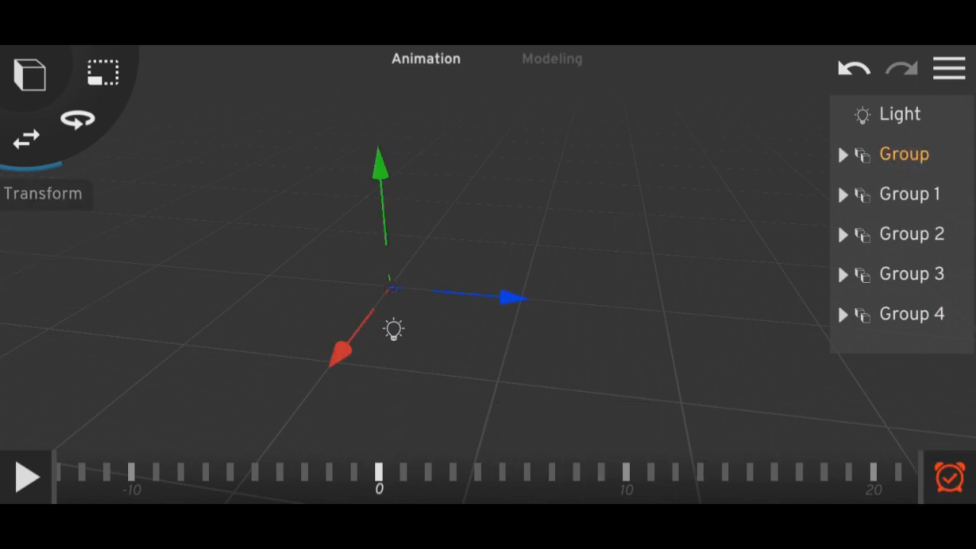
# - Rotate Group, Group 1, Group 3 and Group 4 so their spheres fly off in different directions
pyautogui.moveTo(379, 479); pyautogui.dragTo(679, 478)
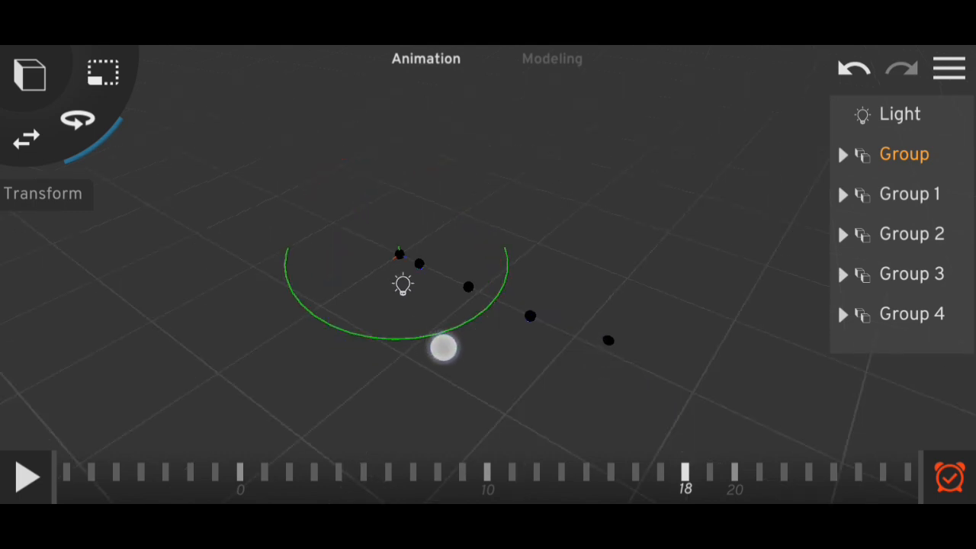
pyautogui.click(910, 194)
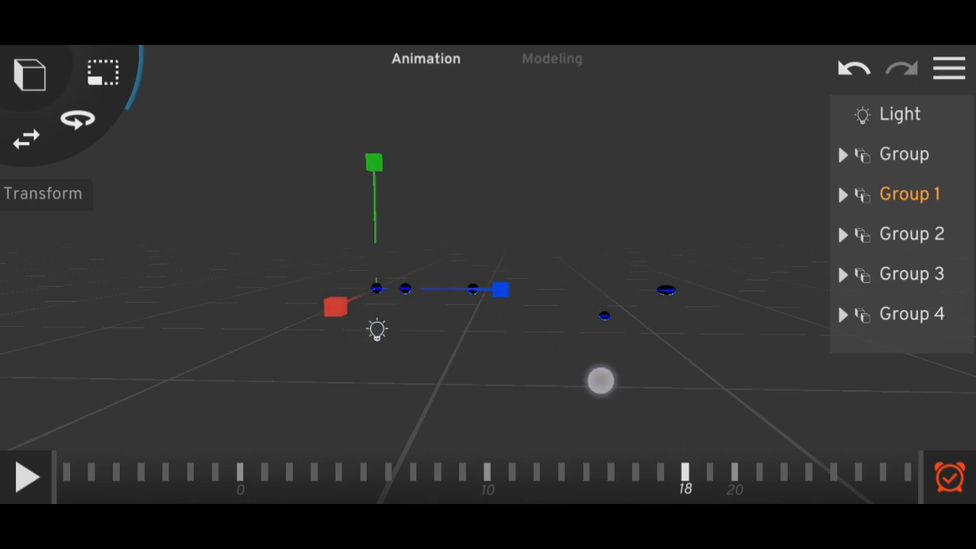
pyautogui.click(912, 234)
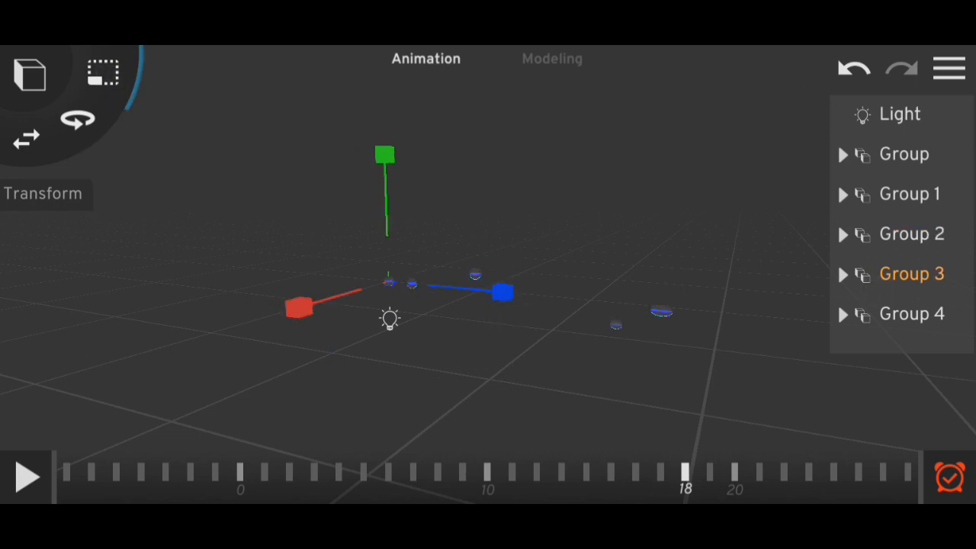
pyautogui.click(76, 119)
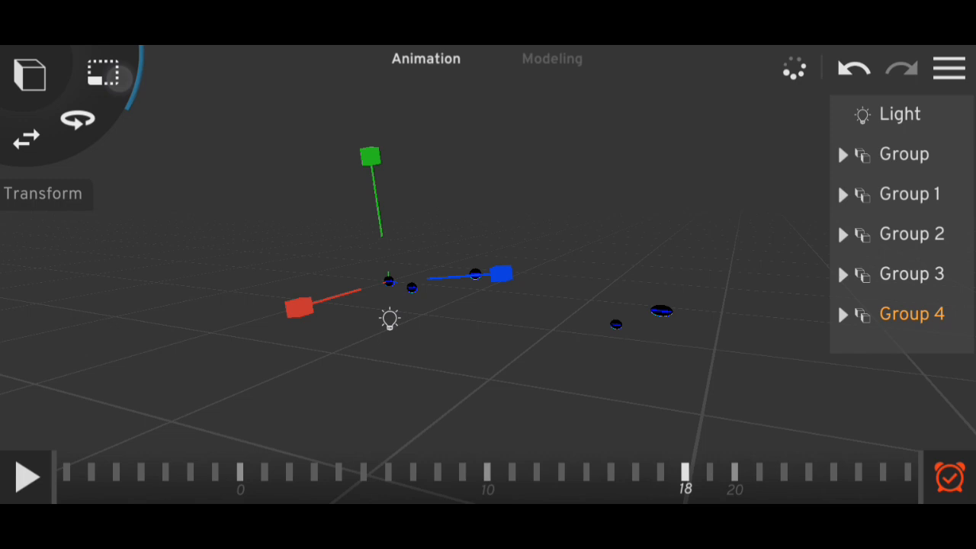
pyautogui.click(24, 475)
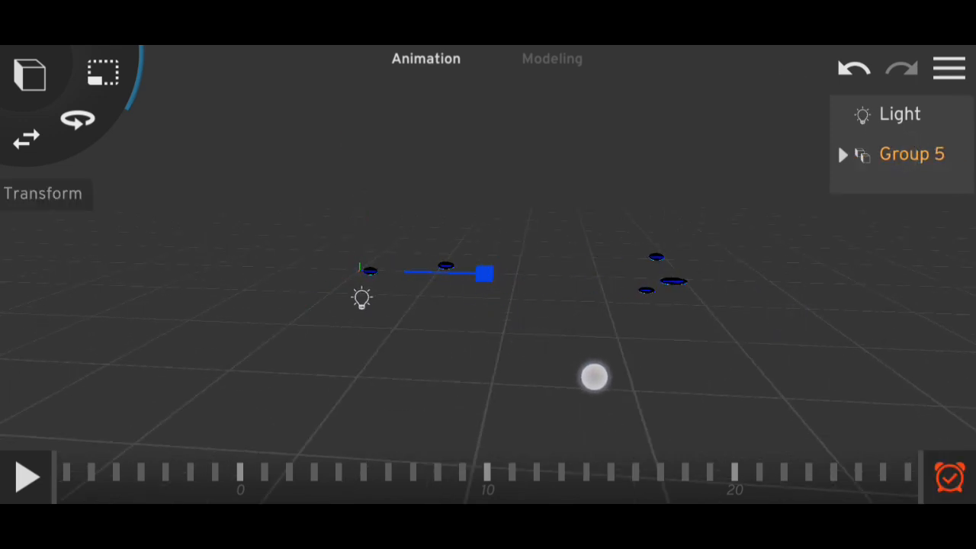
# - Duplicate and rotate the combined Group 5 into Groups 6–8 for a denser spray
pyautogui.click(27, 477)
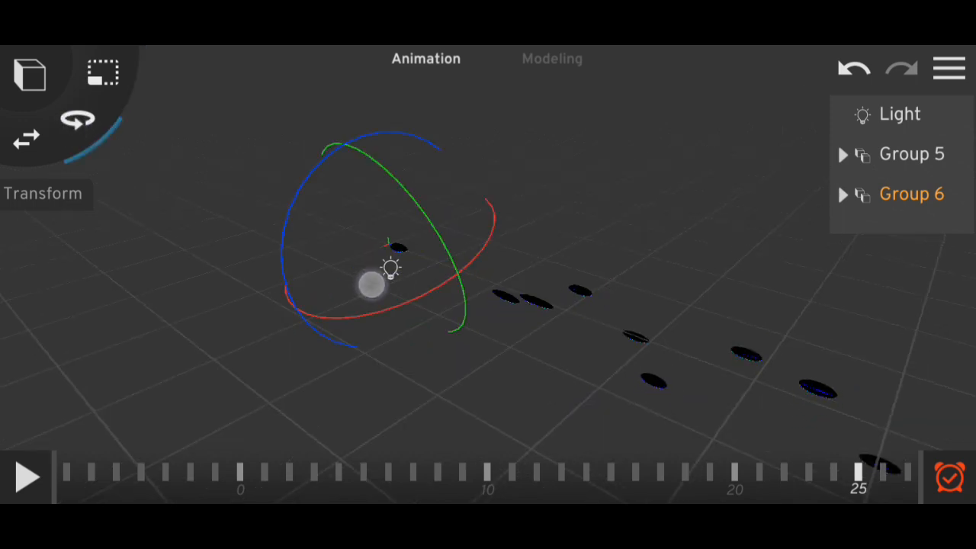
pyautogui.click(924, 154)
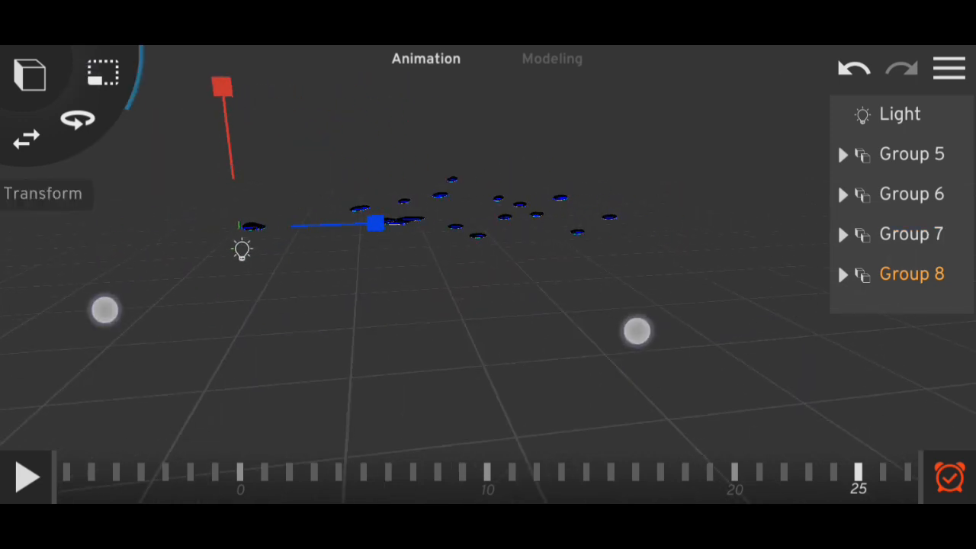
pyautogui.click(27, 475)
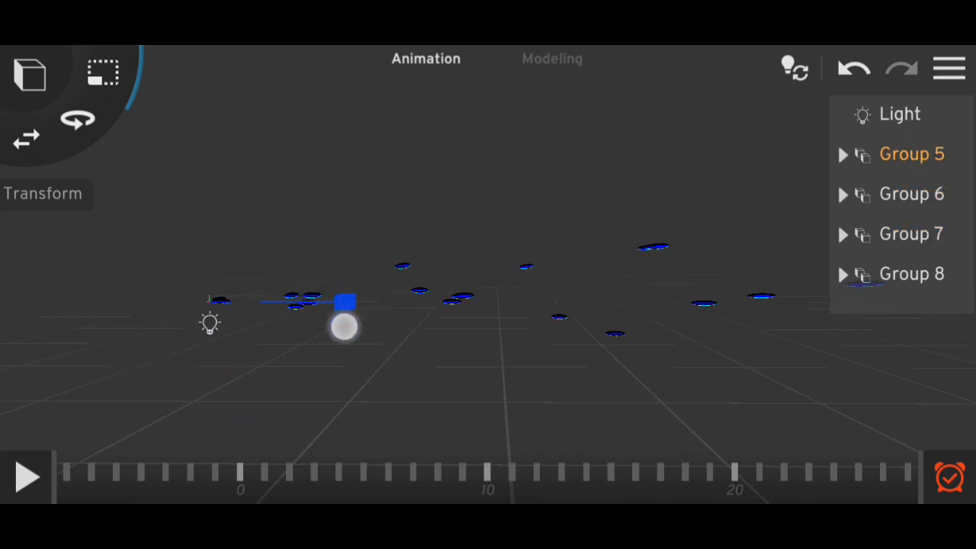
# - Preview the scattered spray and set the spheres to display glowing white
pyautogui.click(25, 476)
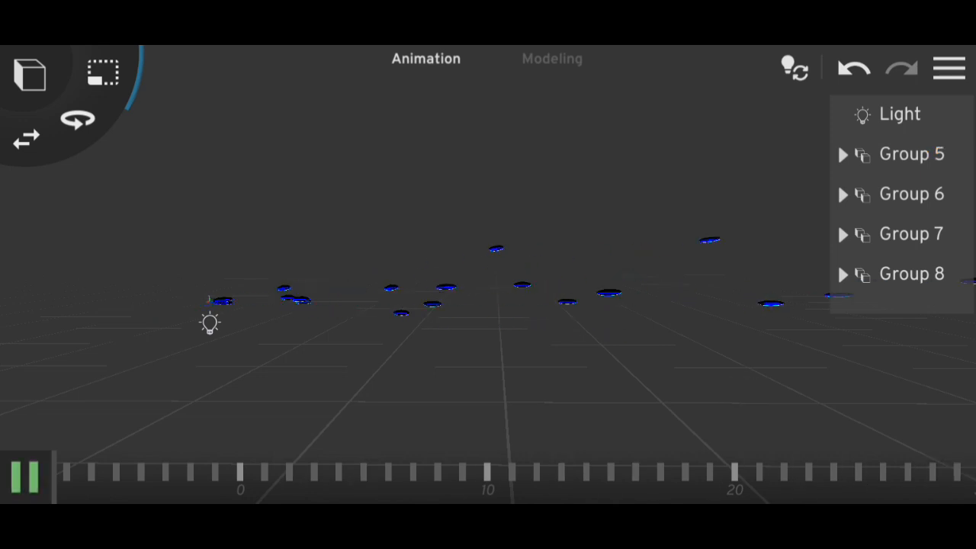
pyautogui.click(25, 493)
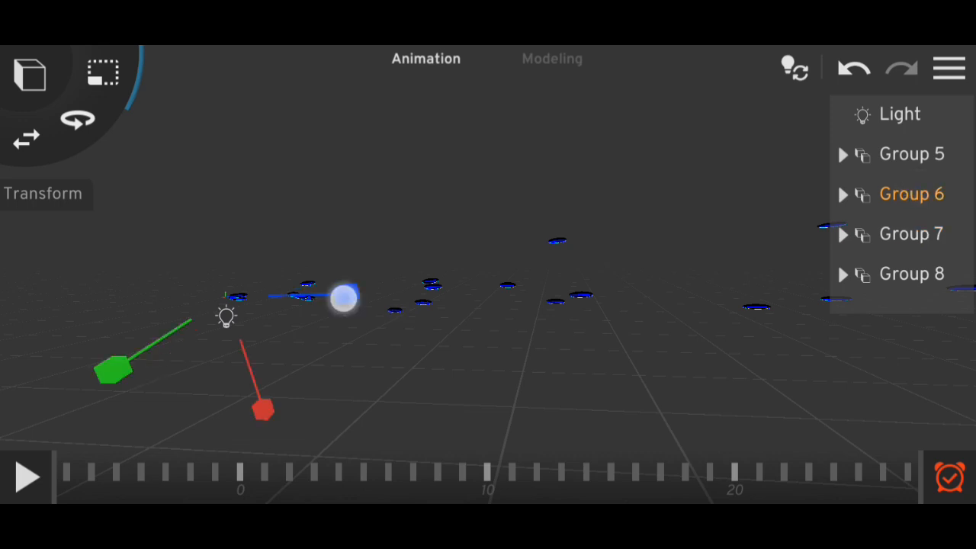
pyautogui.click(25, 479)
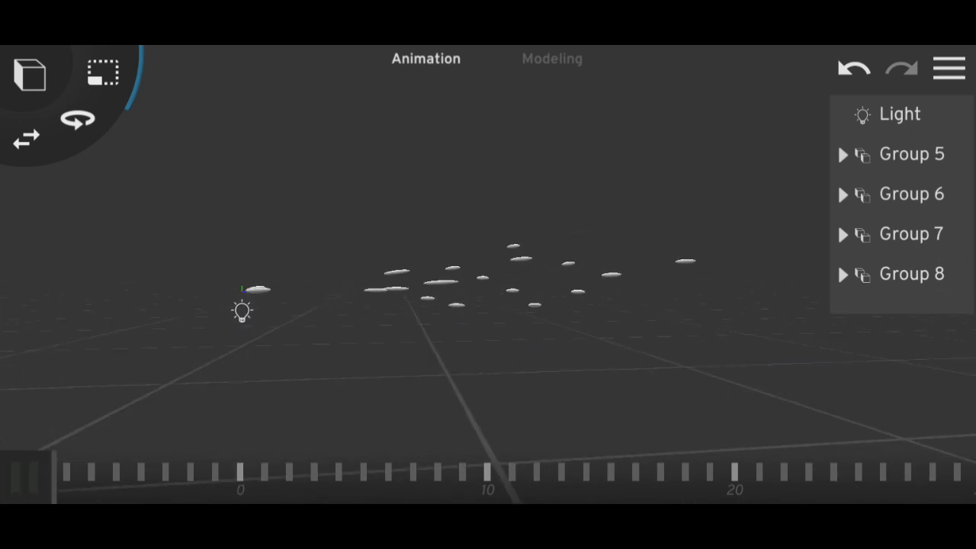
pyautogui.click(23, 481)
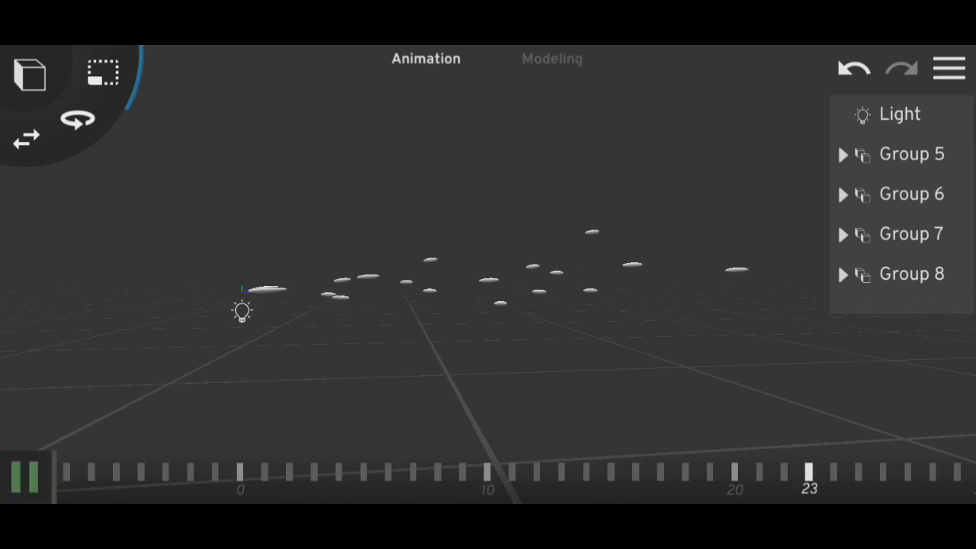
pyautogui.click(23, 488)
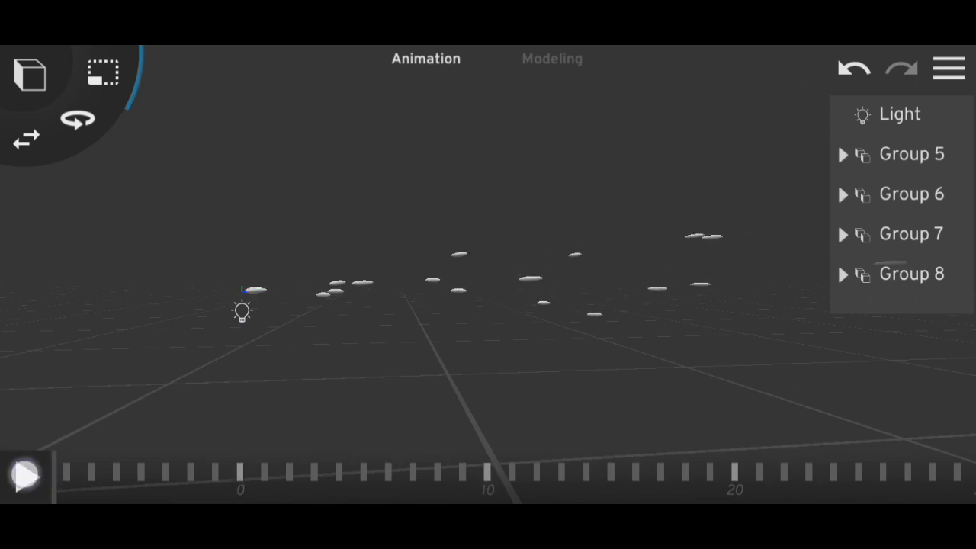